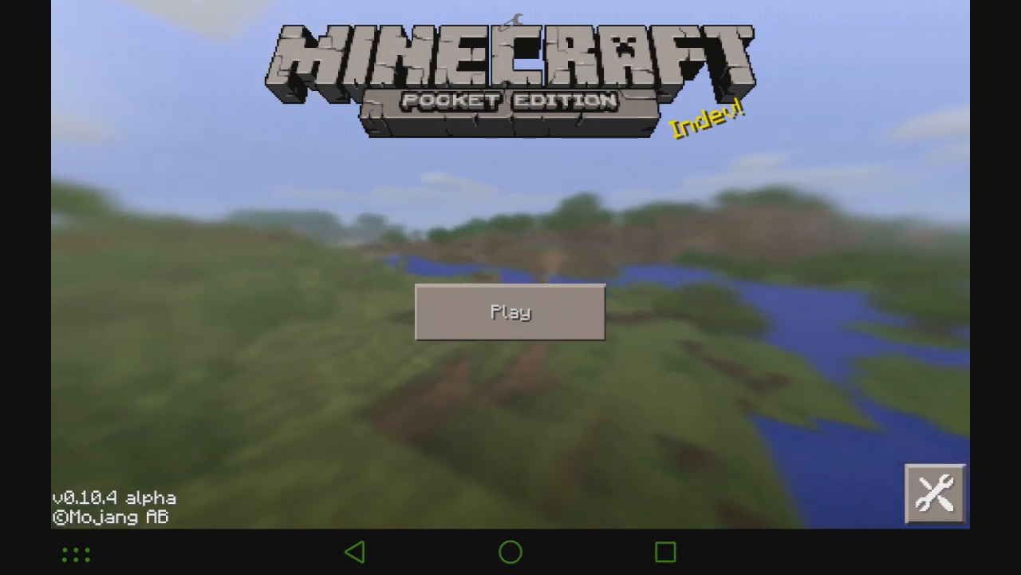
Load the world from the title screen and resume play from the pause menu.
left_click(510, 311)
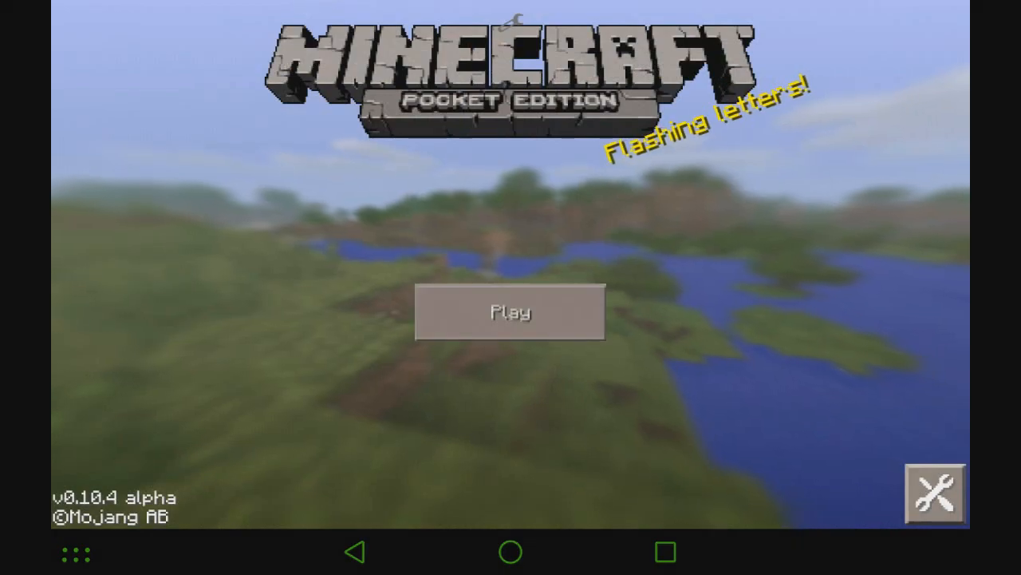
left_click(511, 311)
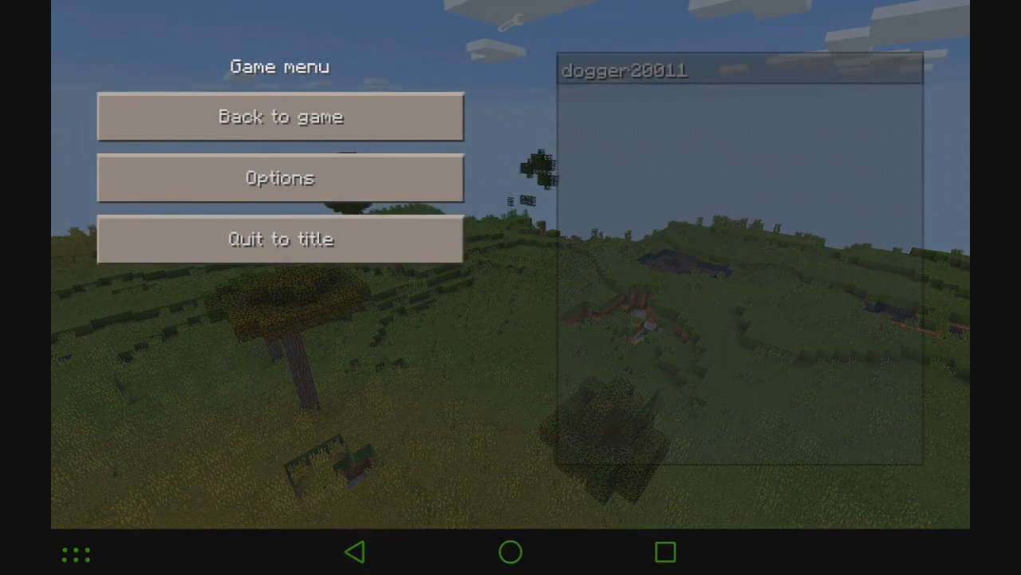
left_click(279, 239)
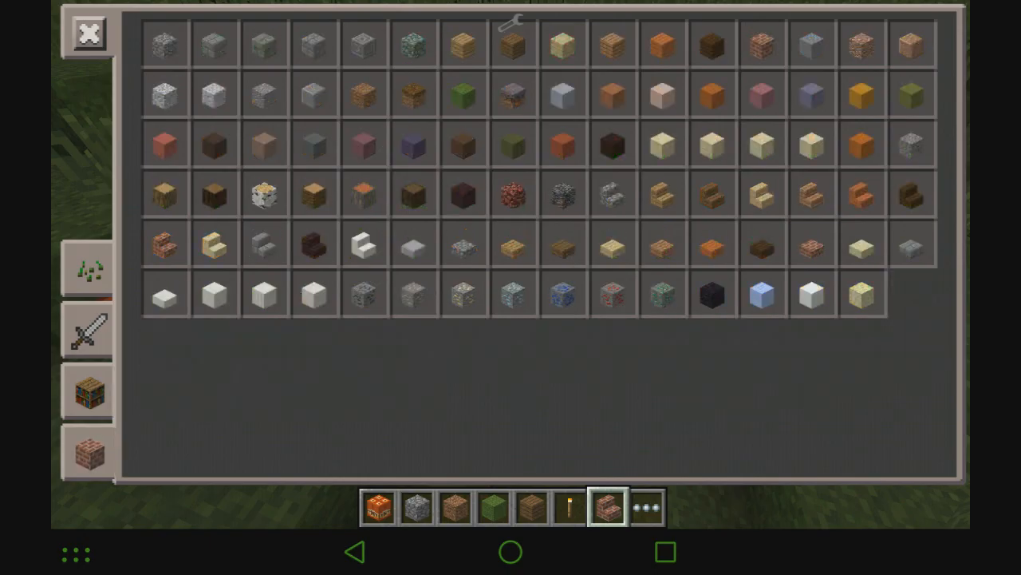
Close the creative inventory to view the grassy terraced slope up close.
left_click(89, 32)
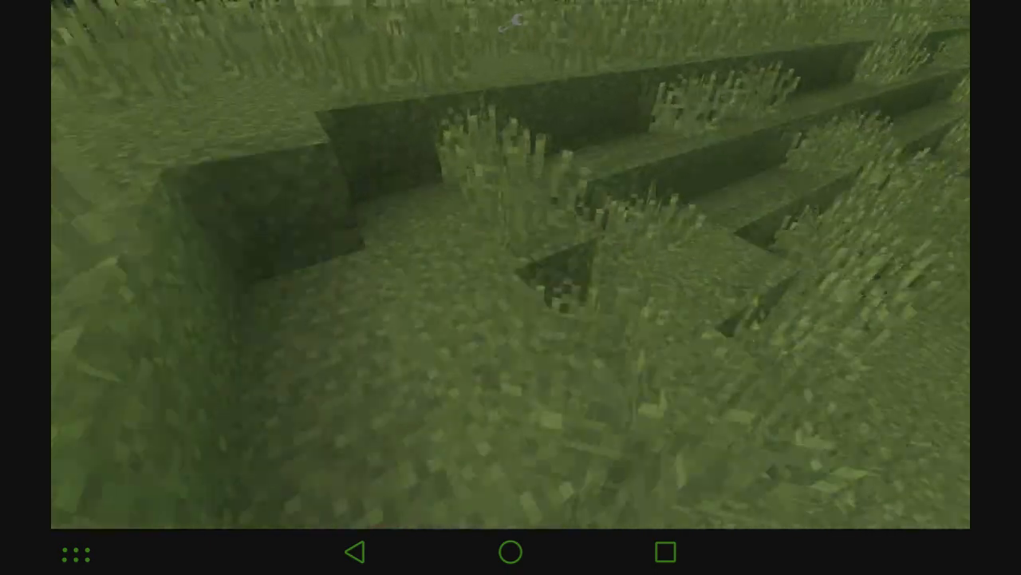